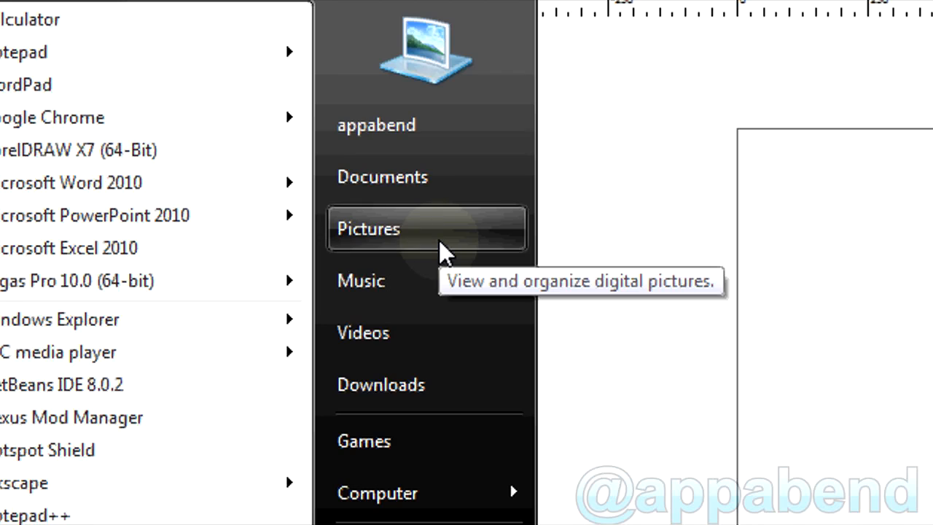
Step: Open the Sample Pictures folder inside the Pictures library in Windows Explorer
click(368, 227)
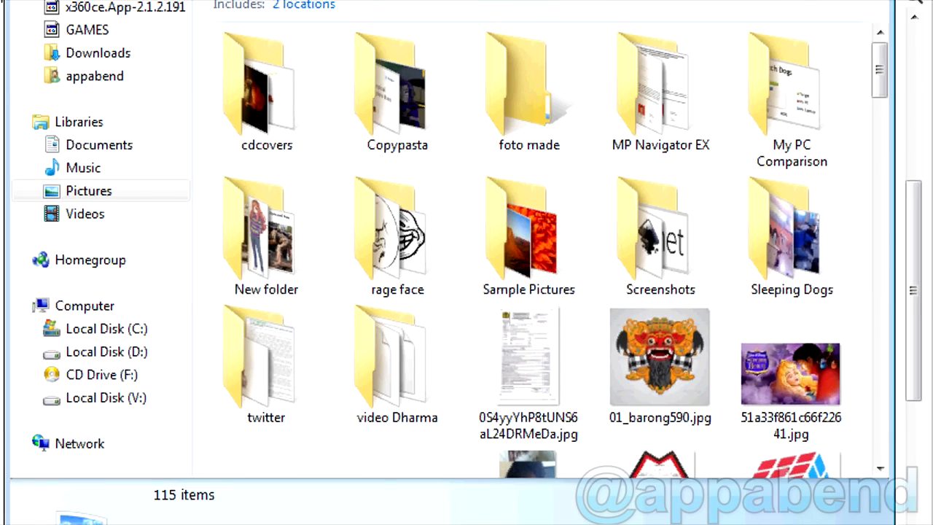
mouse_move(528, 233)
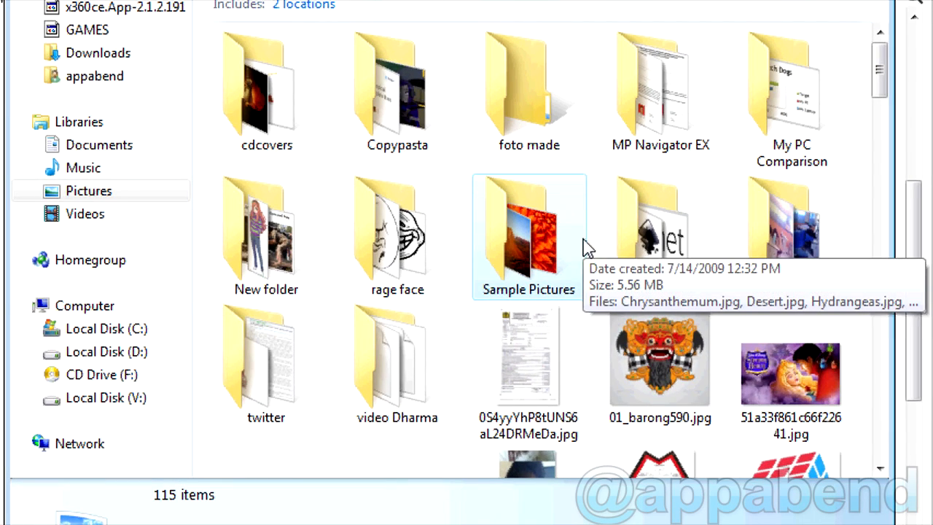
double_click(528, 234)
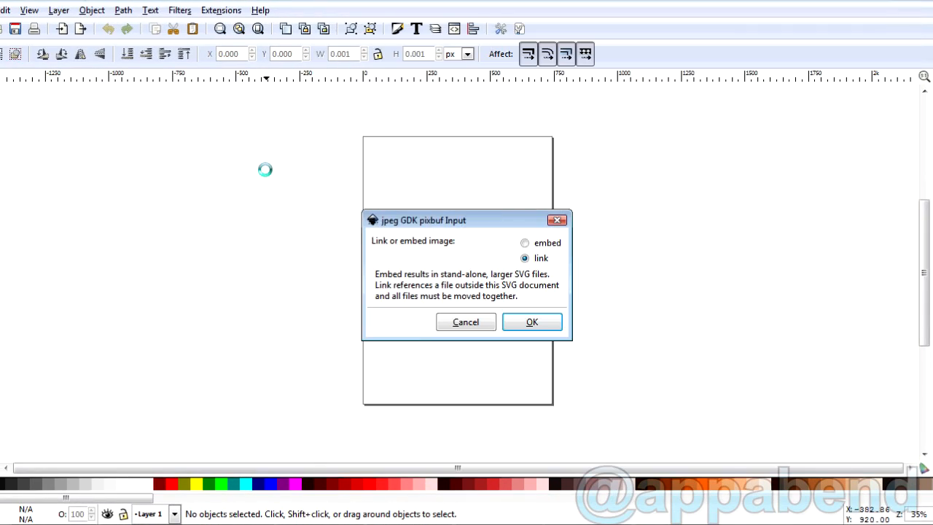
Step: Confirm the jpeg import so the koala photo lands on the canvas
click(531, 322)
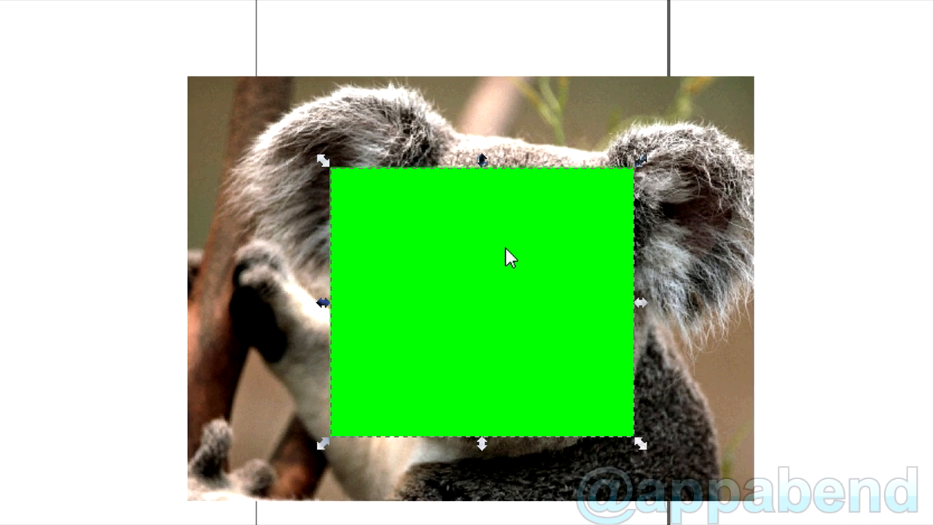
Step: Lower the green square's fill alpha to about 140 in Fill and Stroke so the koala shows through
click(175, 34)
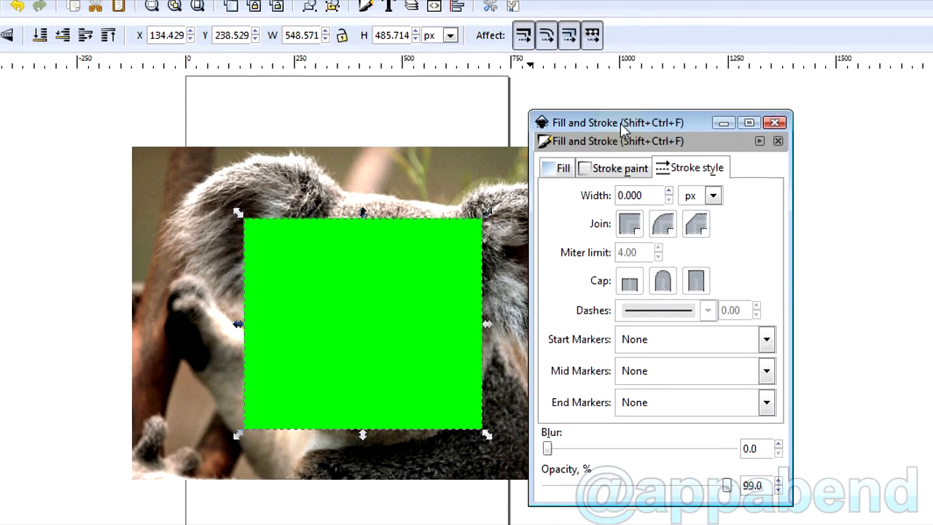
click(561, 167)
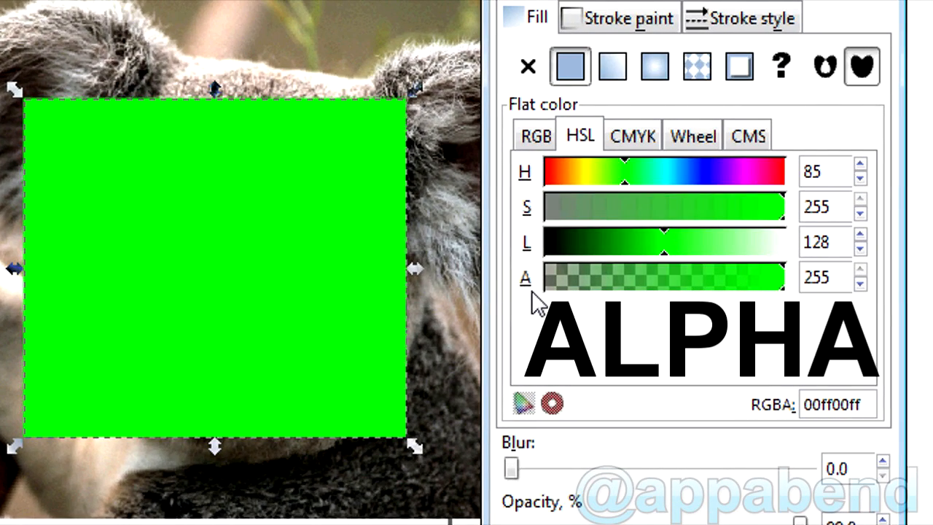
drag(761, 277, 692, 280)
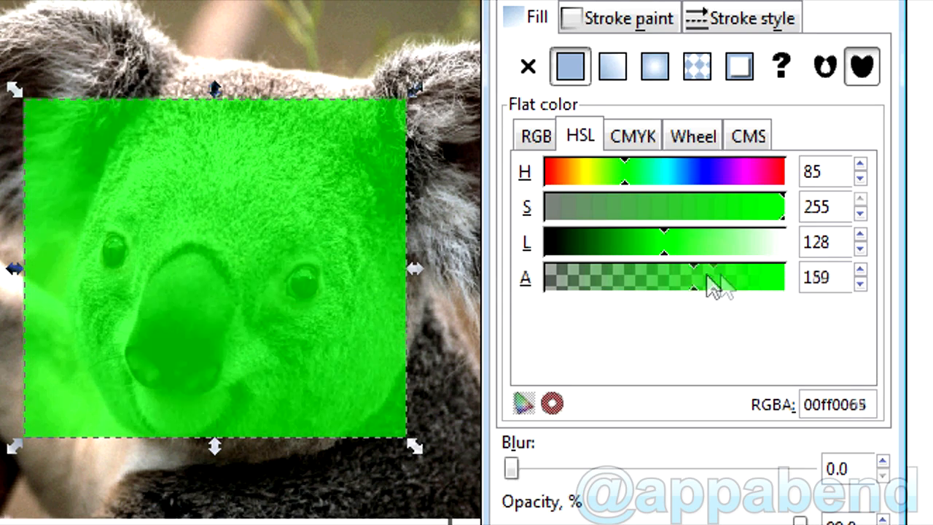
drag(711, 278, 693, 277)
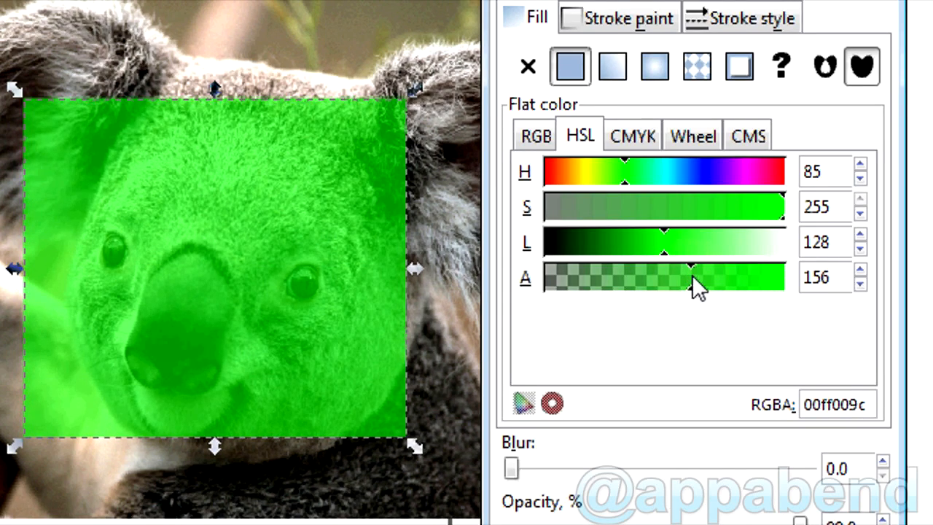
drag(692, 280, 659, 247)
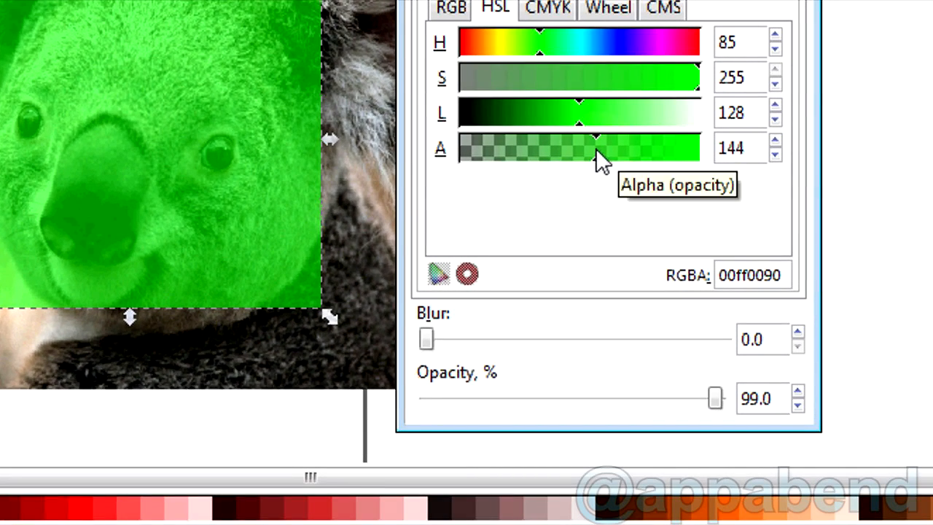
drag(595, 147, 581, 147)
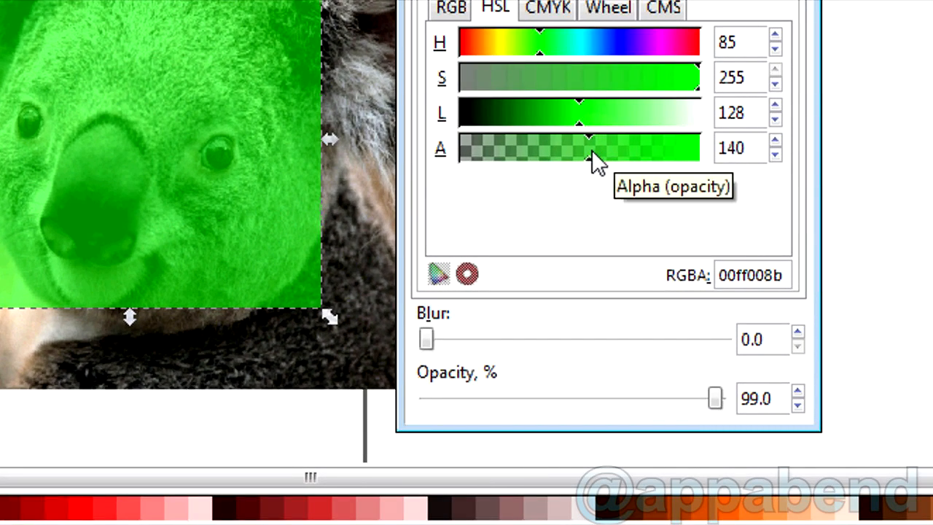
drag(591, 148, 581, 153)
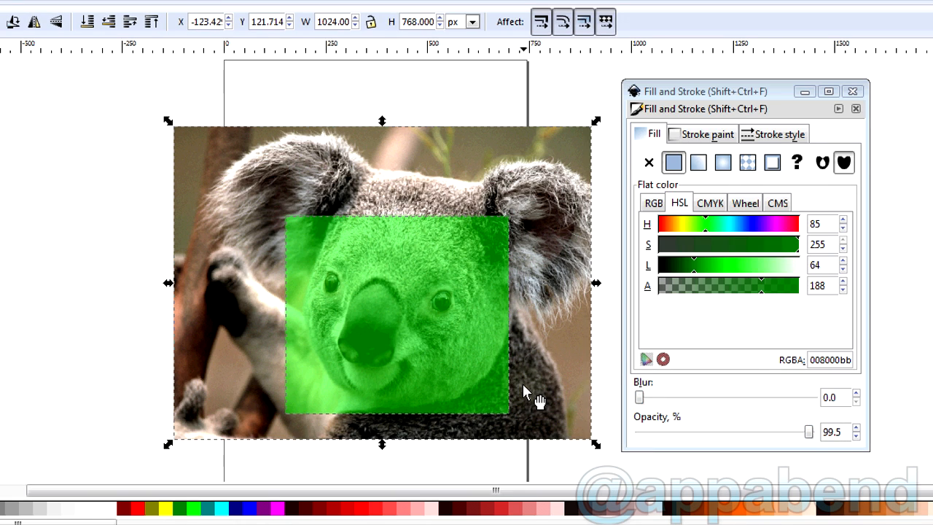
Step: Apply Set Clip to the selected photo and square, leaving only the koala's face
right_click(527, 393)
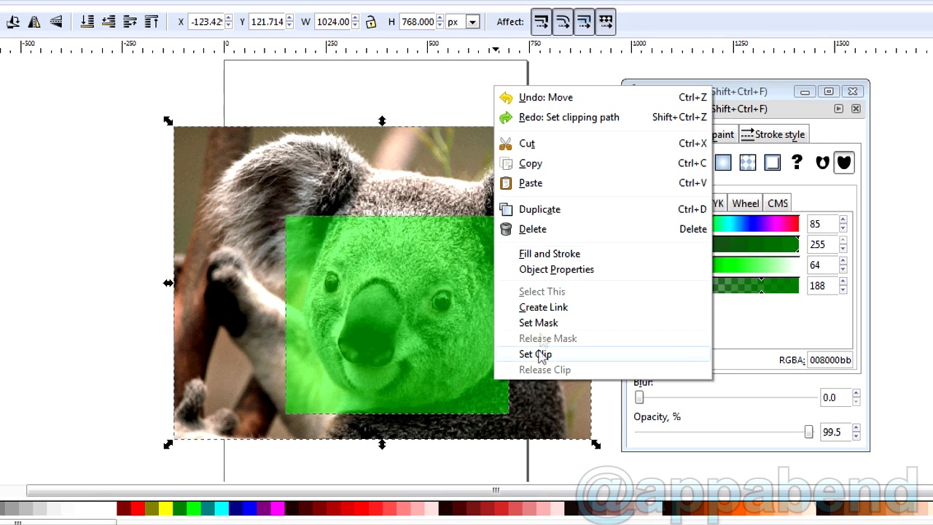
click(534, 355)
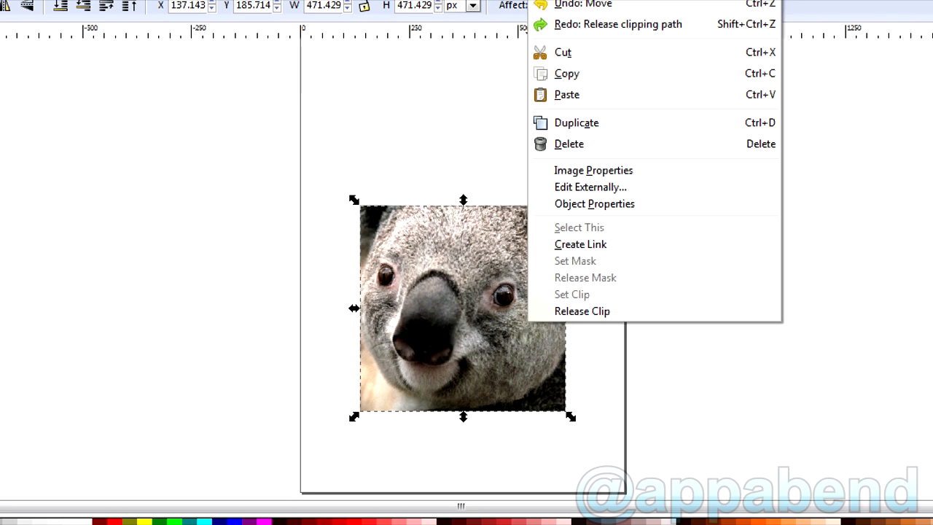
Step: Release the clip, restoring the full koala photo under the semi-transparent green square
click(582, 312)
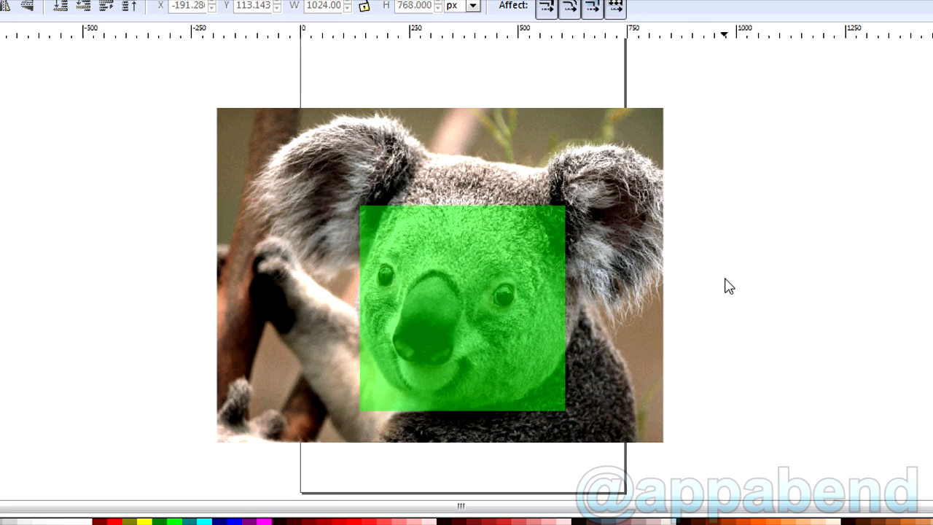
mouse_move(616, 309)
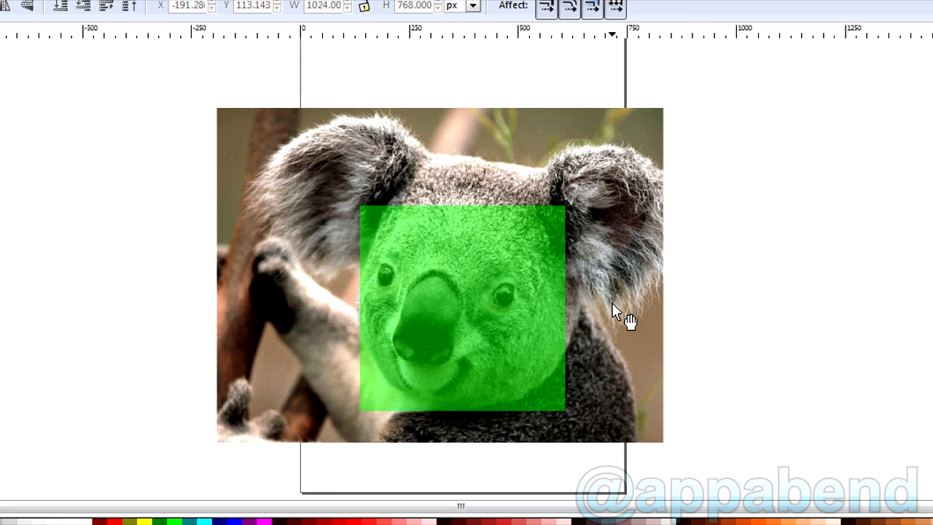